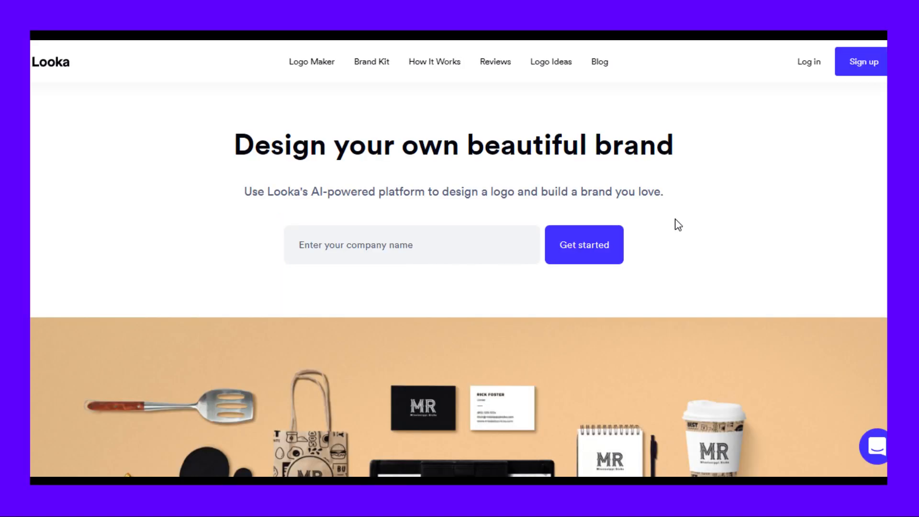
Enter 'Toolysto' as the company name and start the logo maker.
text(Toolysto)
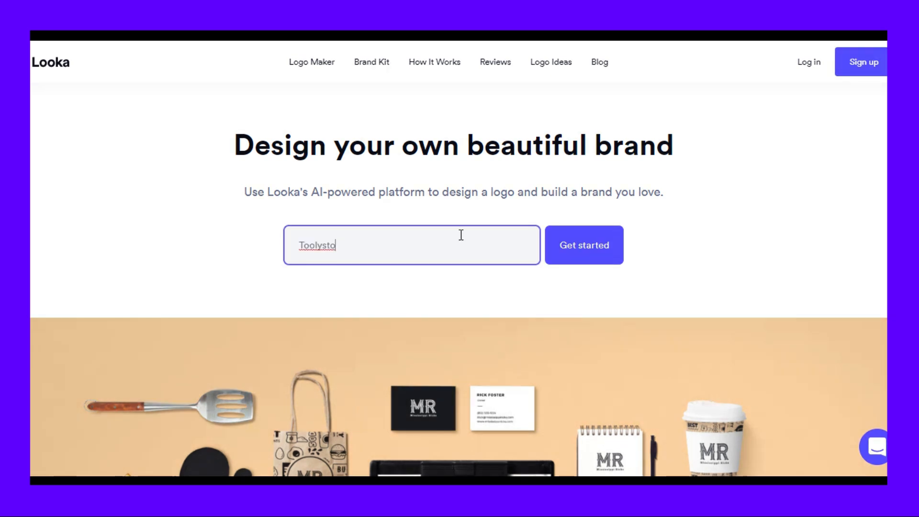
click(584, 245)
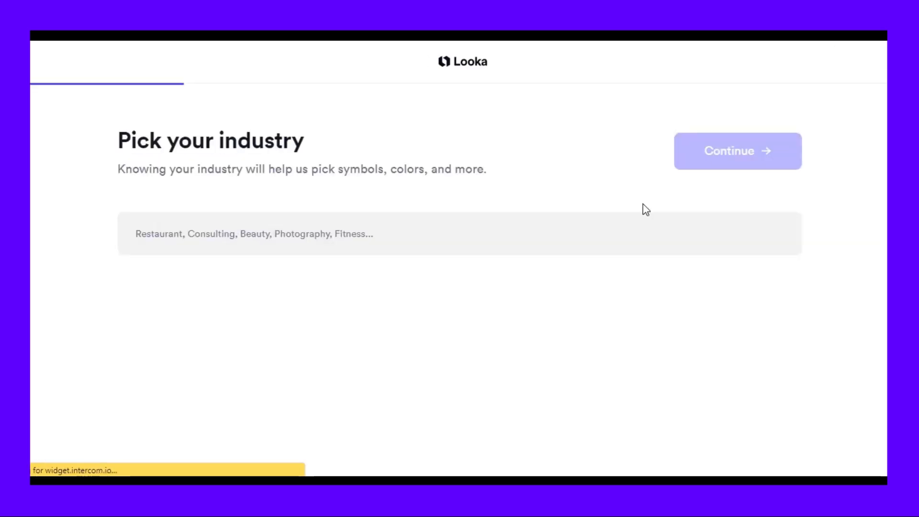
Pick Marketing from the industry suggestions and continue to example logos.
text(Marketing)
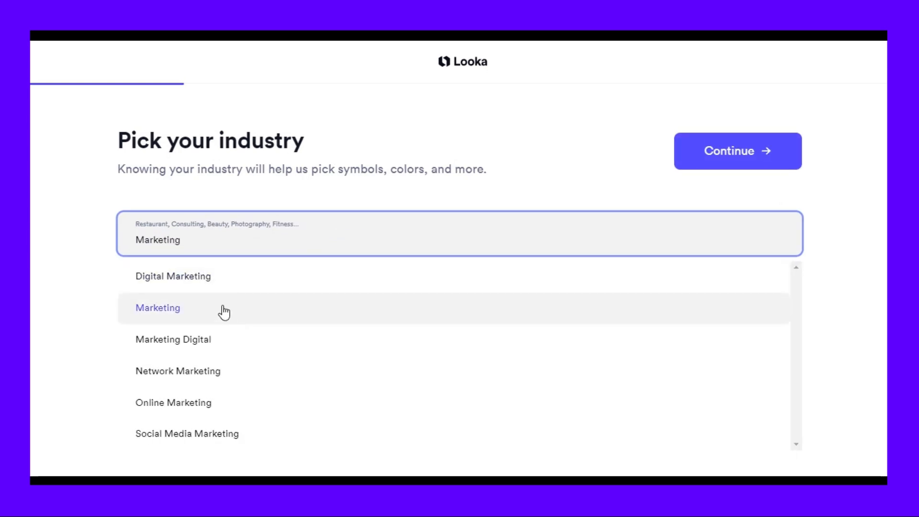
click(157, 309)
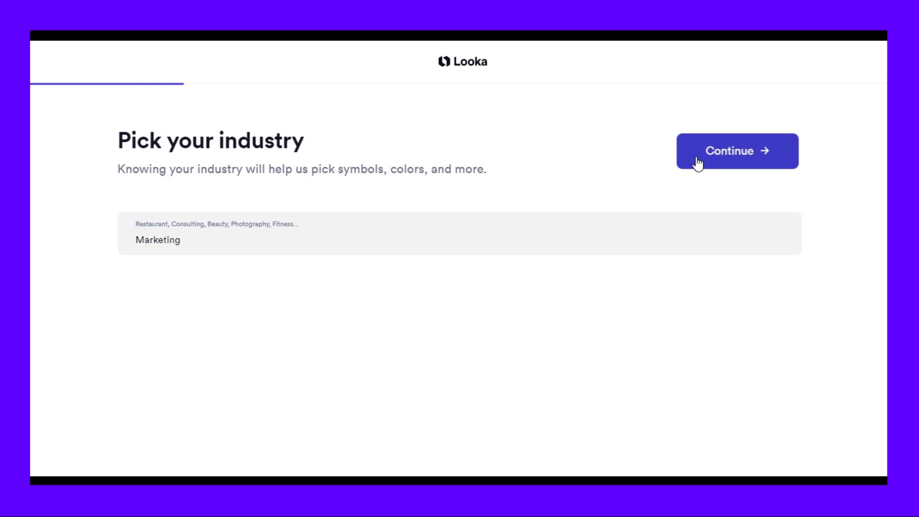
click(737, 152)
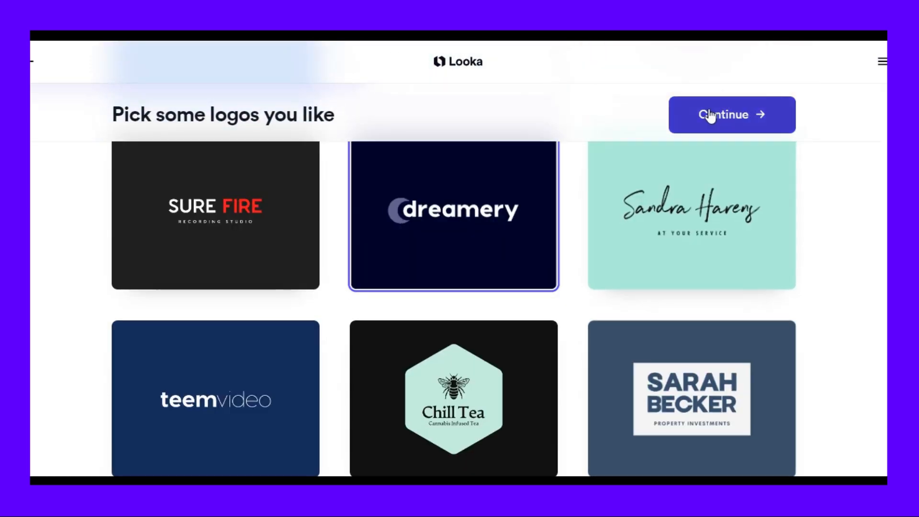
Skip logo inspiration, like the Purple and Yellow colour cards, and continue to the name step.
click(711, 115)
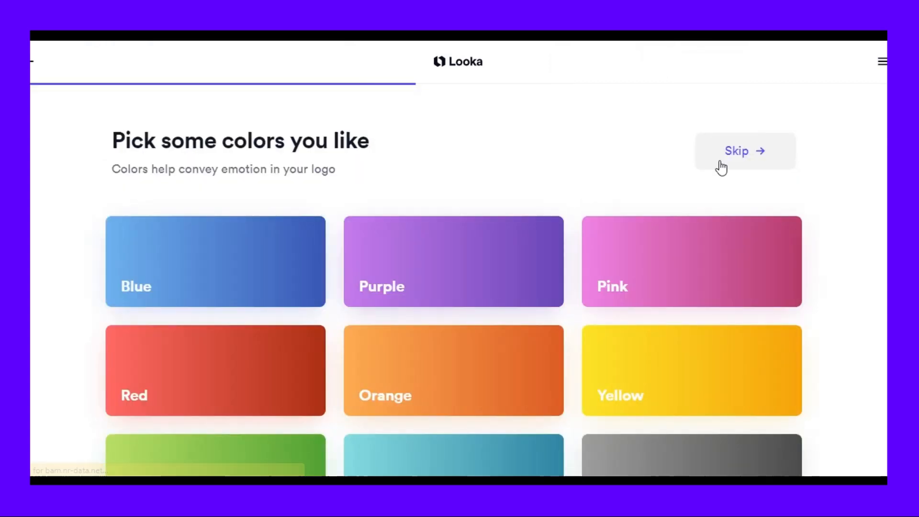
scroll(down, 3)
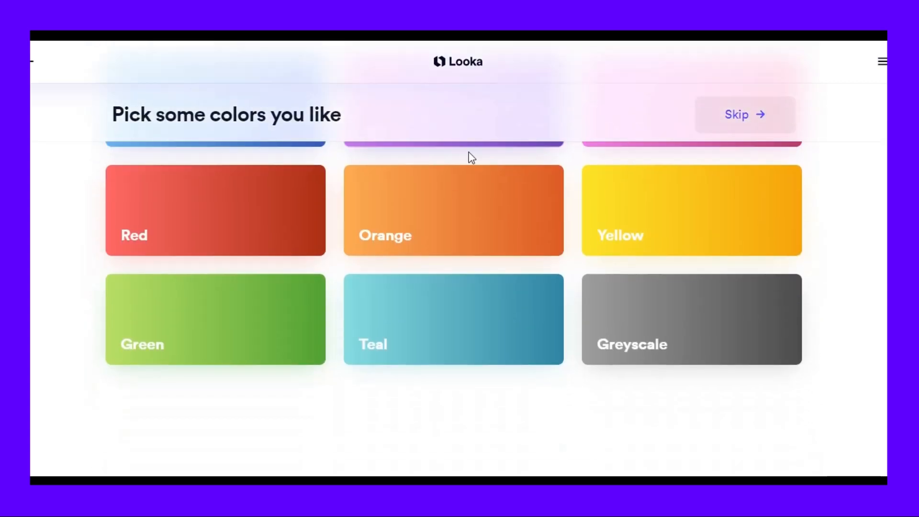
click(690, 261)
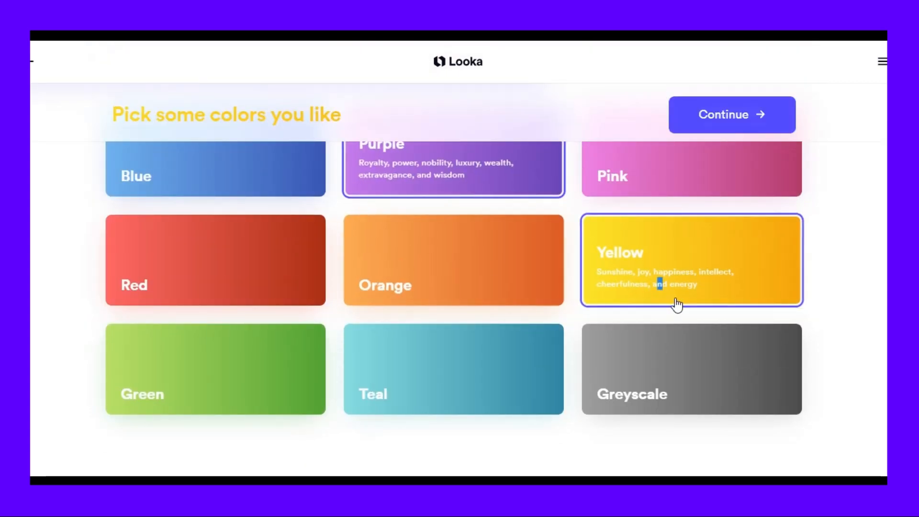
click(732, 115)
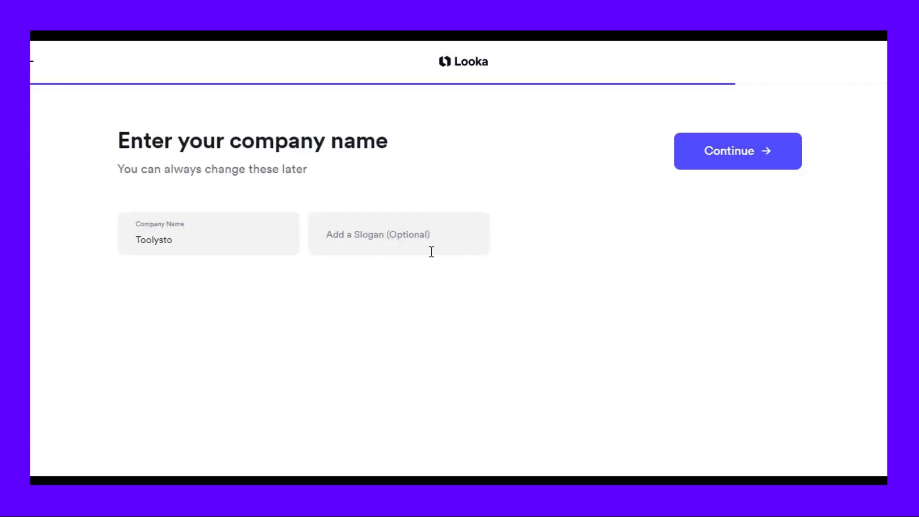
Keep 'Toolysto' as the name with no slogan and continue to symbol types.
click(399, 233)
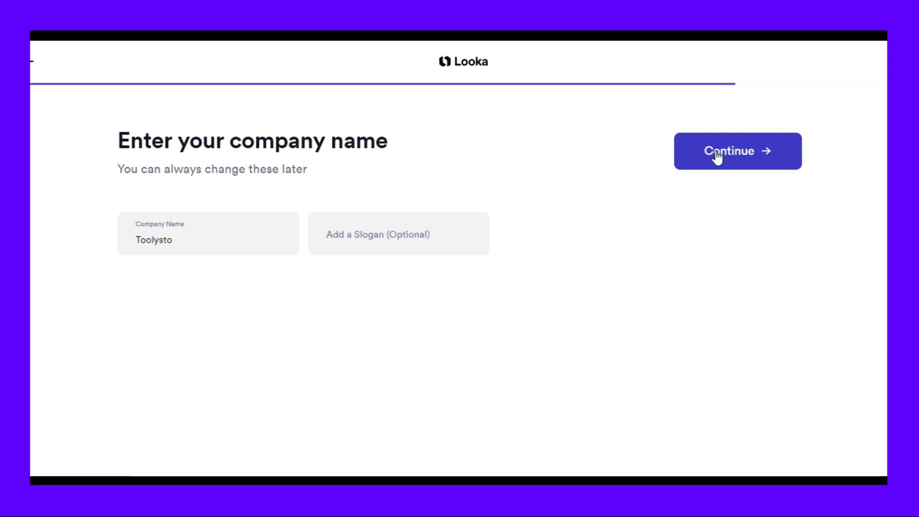
click(736, 151)
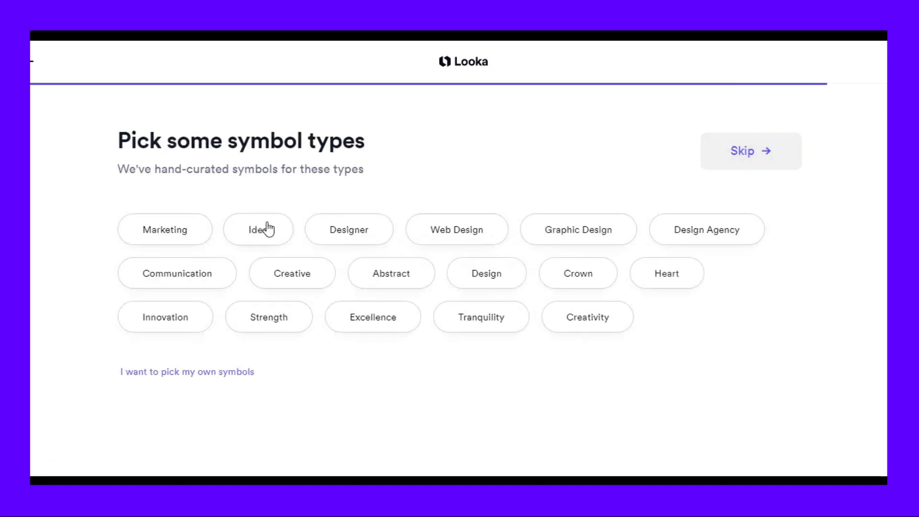
Select Marketing and Creativity symbol types and generate the Toolysto logos.
click(165, 230)
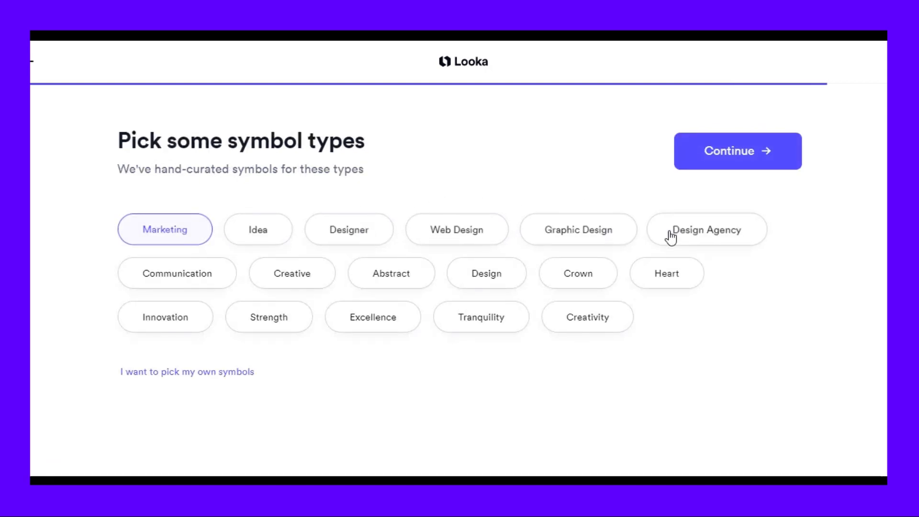
click(588, 317)
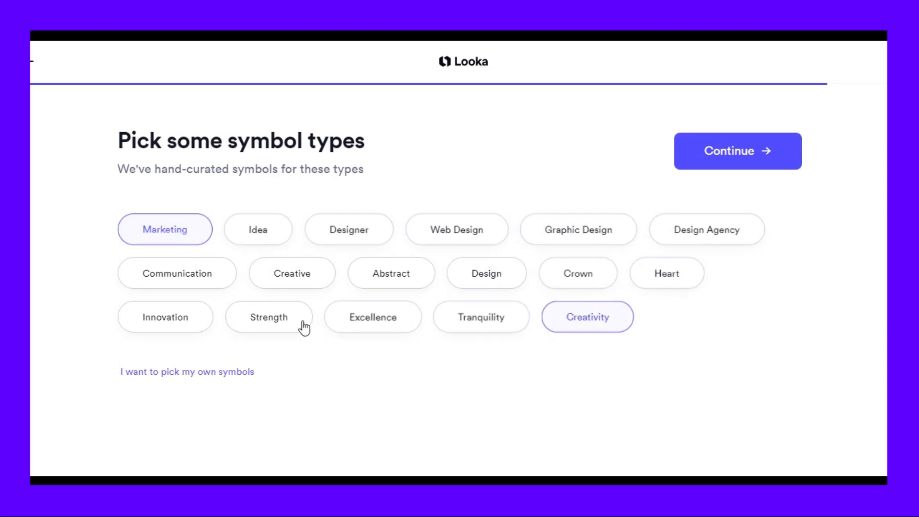
click(738, 151)
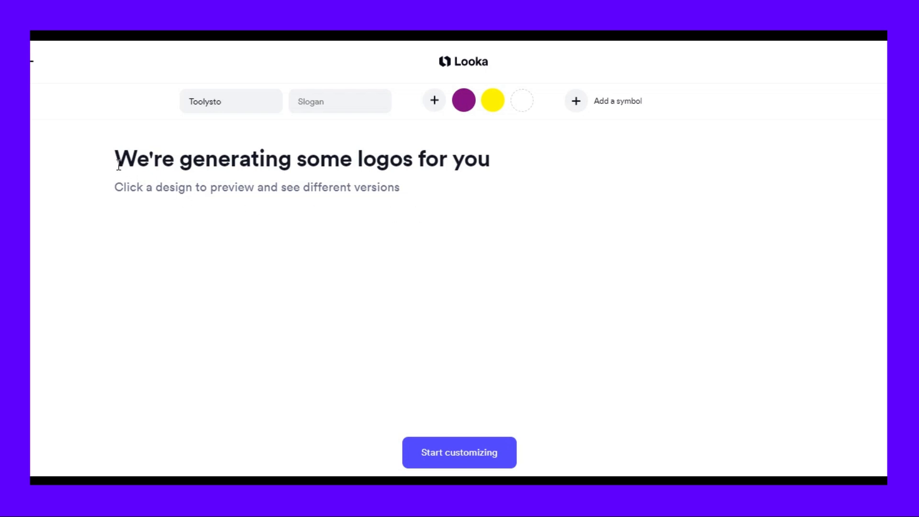
mouse_move(496, 258)
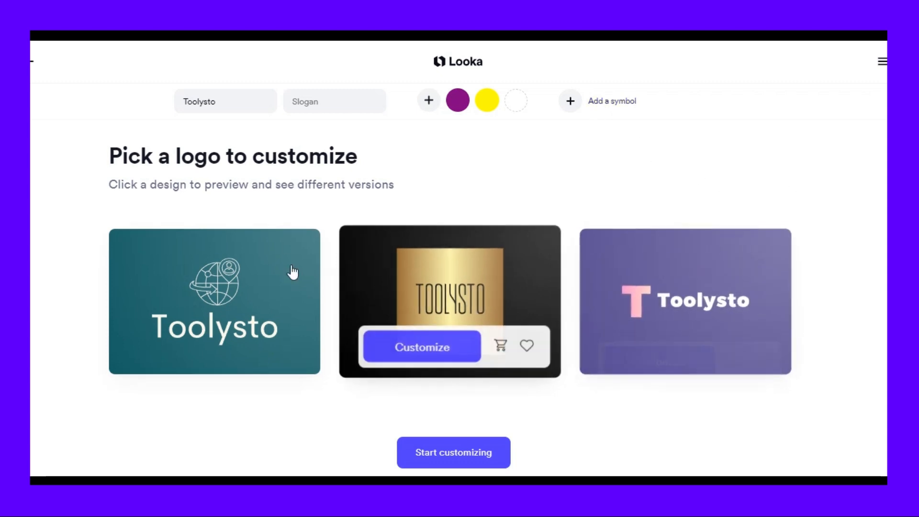
Customize the dark logo with the white T icon from the generated results.
scroll(down, 3)
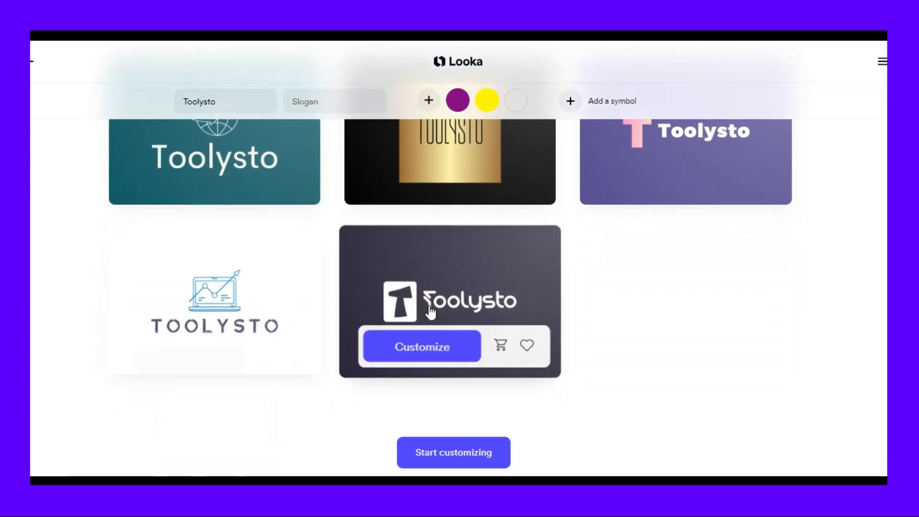
click(421, 347)
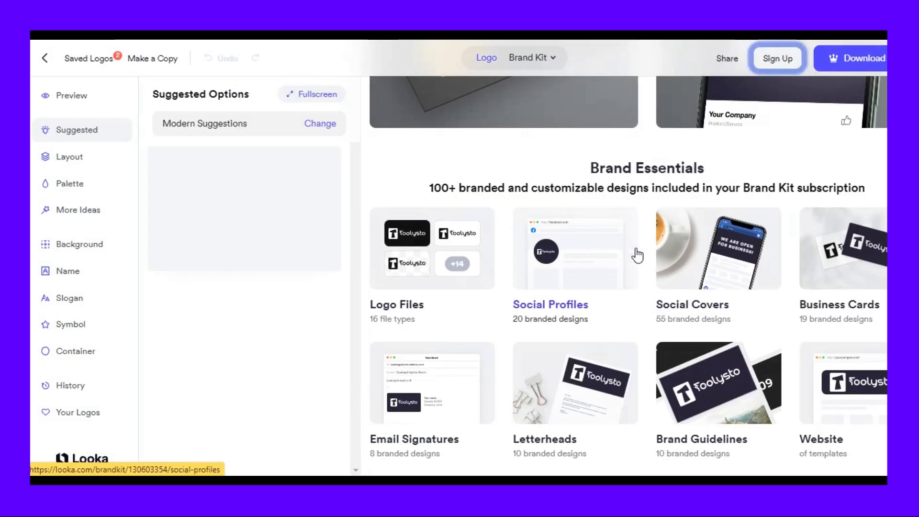
Browse the logo's background colour variations and slogan font options.
scroll(down, 3)
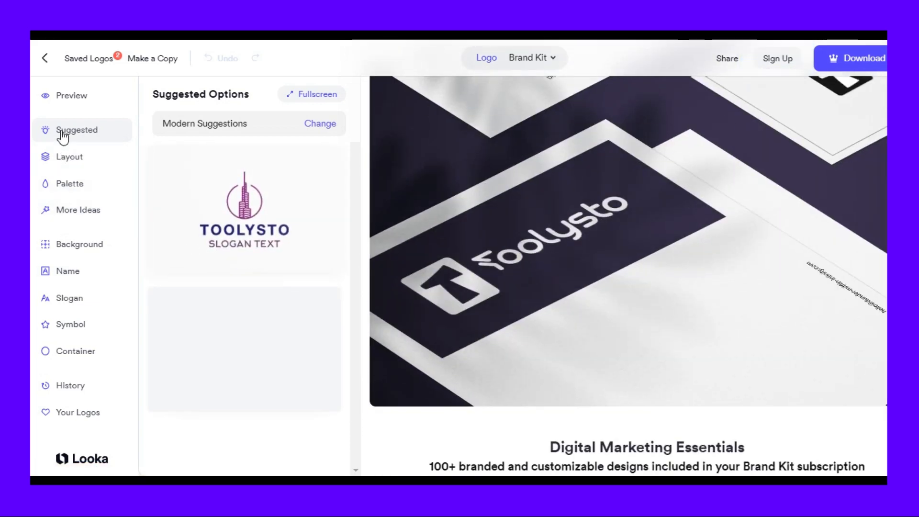
click(80, 244)
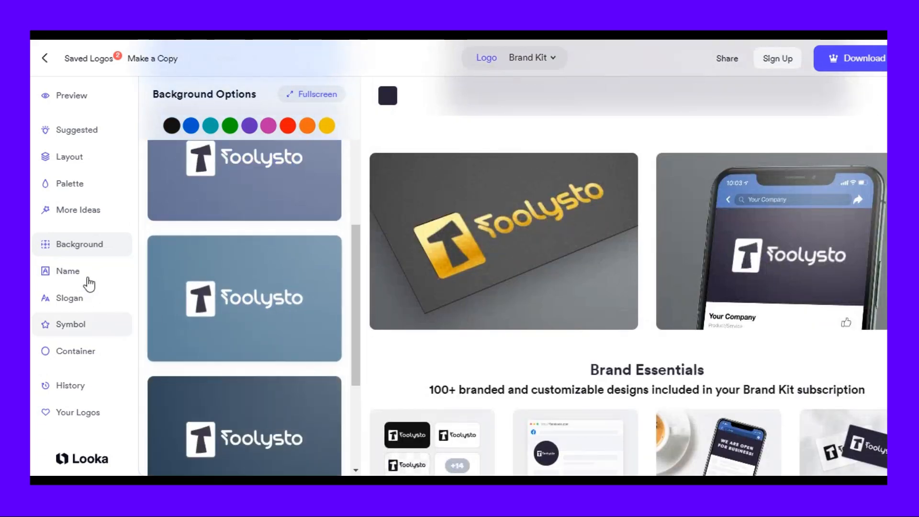
click(69, 298)
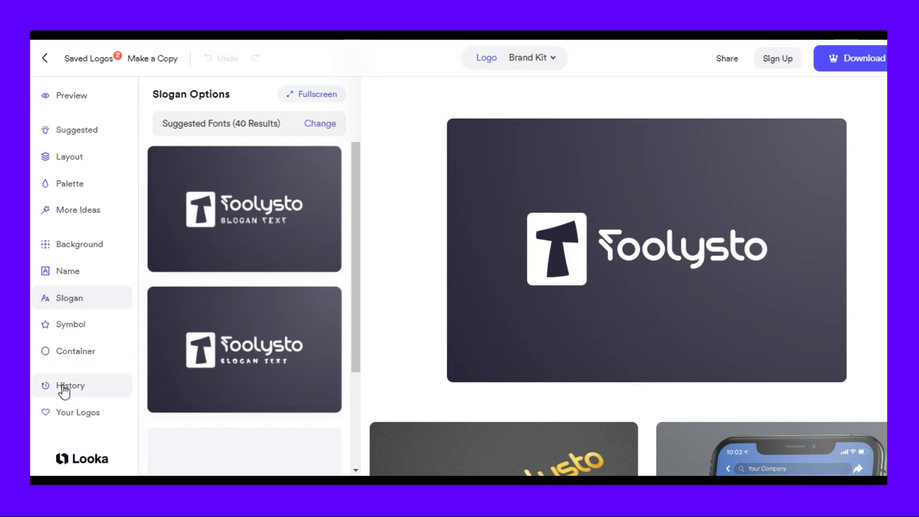
mouse_move(58, 97)
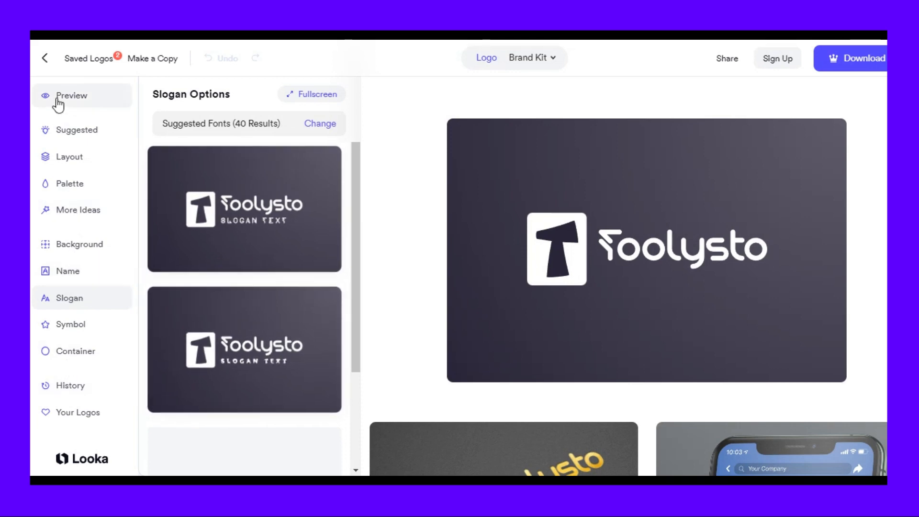
Return to the mockup preview and bring up the logo download offer.
click(72, 95)
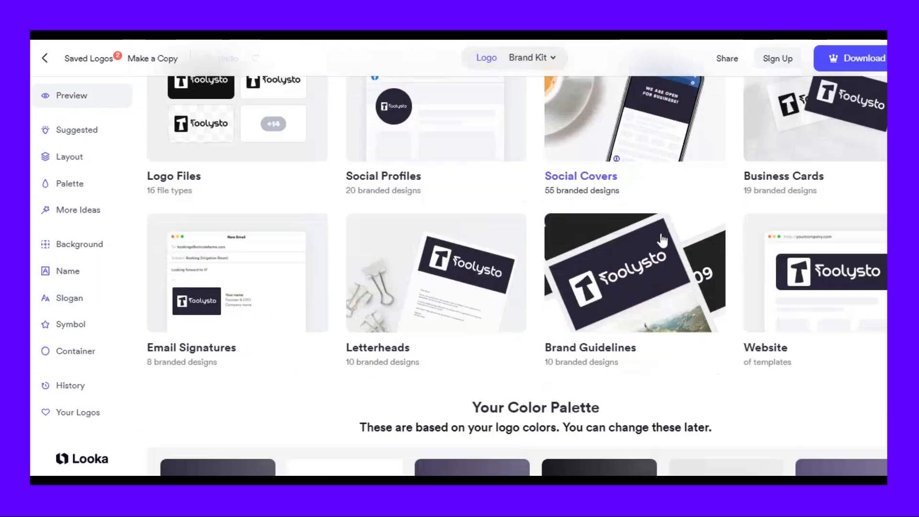
scroll(down, 3)
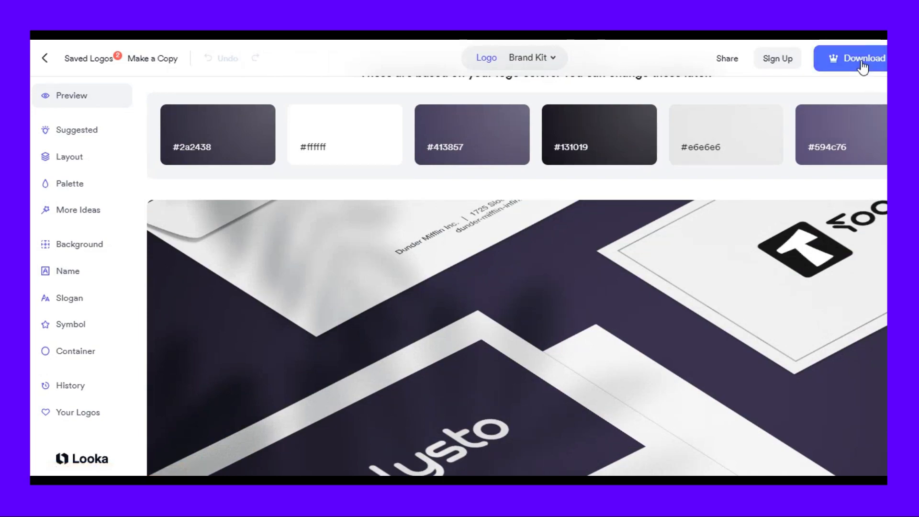
click(862, 60)
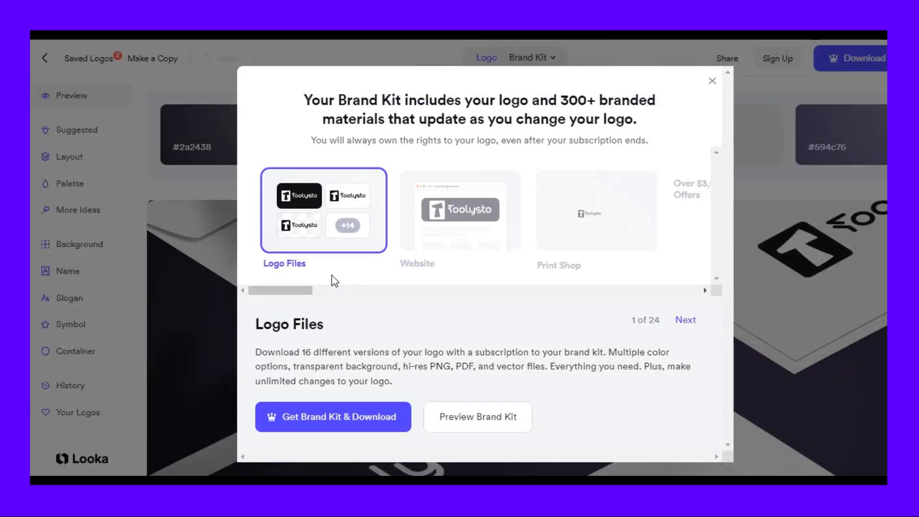
mouse_move(720, 129)
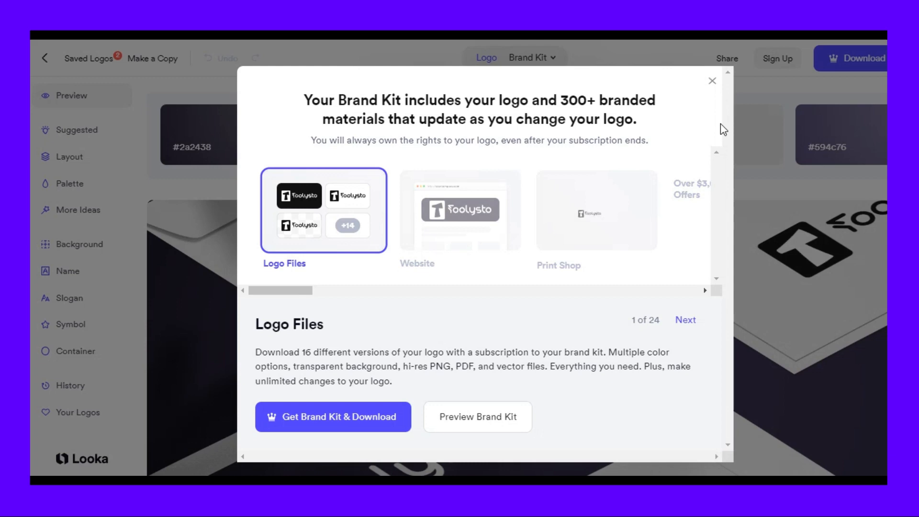